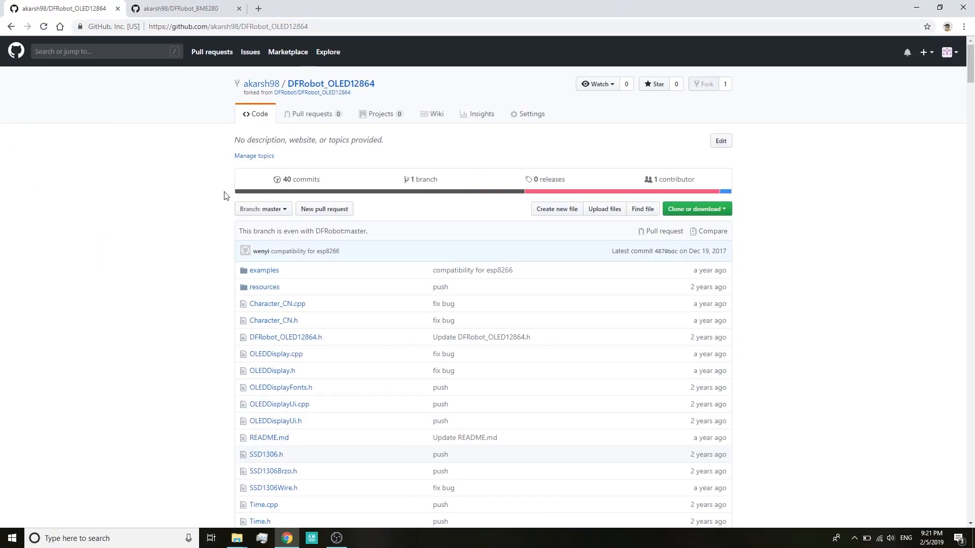
- Download the DFRobot_OLED12864 and DFRobot_BME280 GitHub repositories as ZIP archives
click(697, 208)
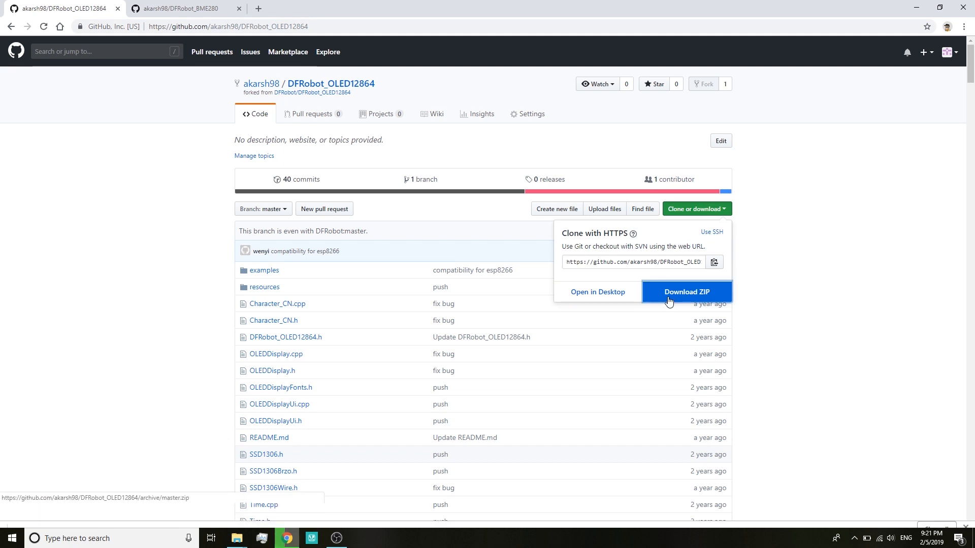
click(687, 292)
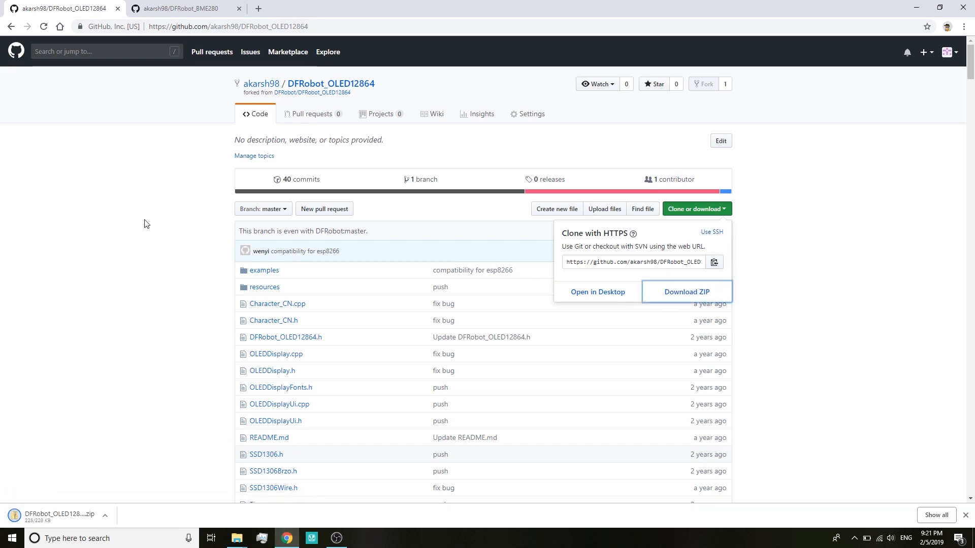
click(193, 9)
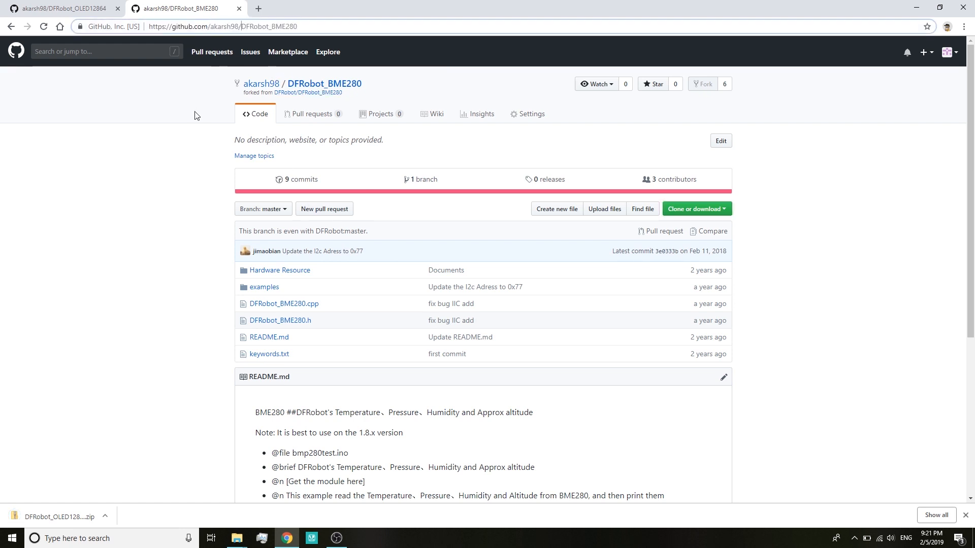
click(696, 209)
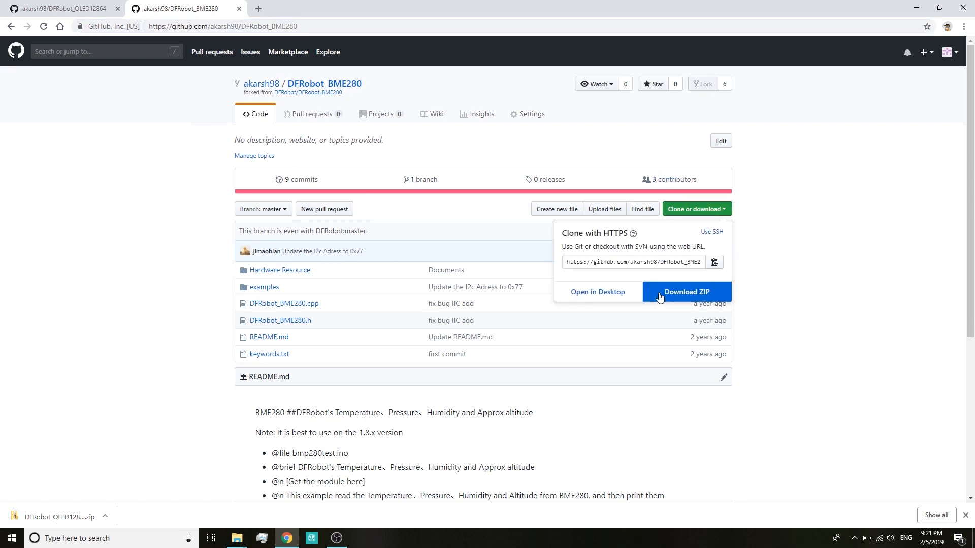
click(686, 292)
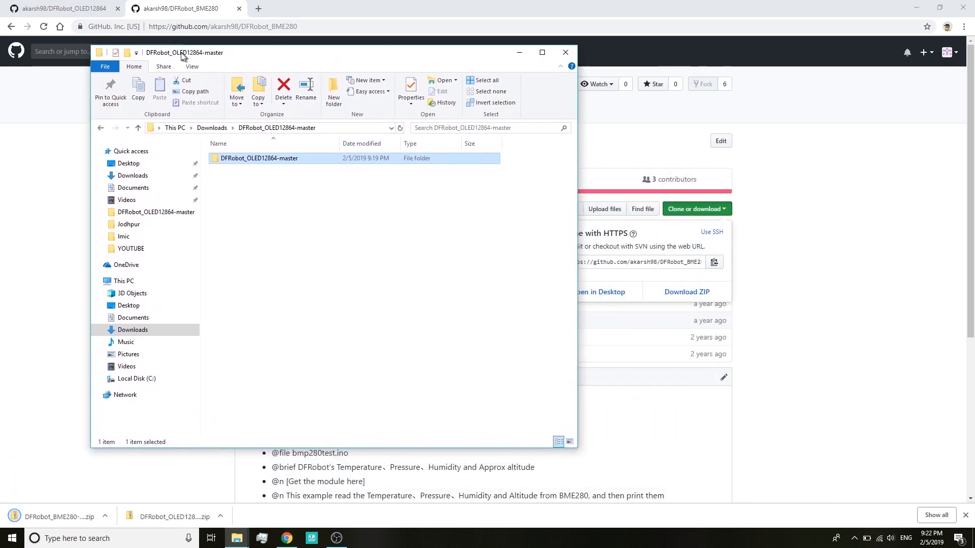
- Rename the inner DFRobot_OLED12864-master folder to DFRobot_OLED12864
drag(183, 52, 177, 52)
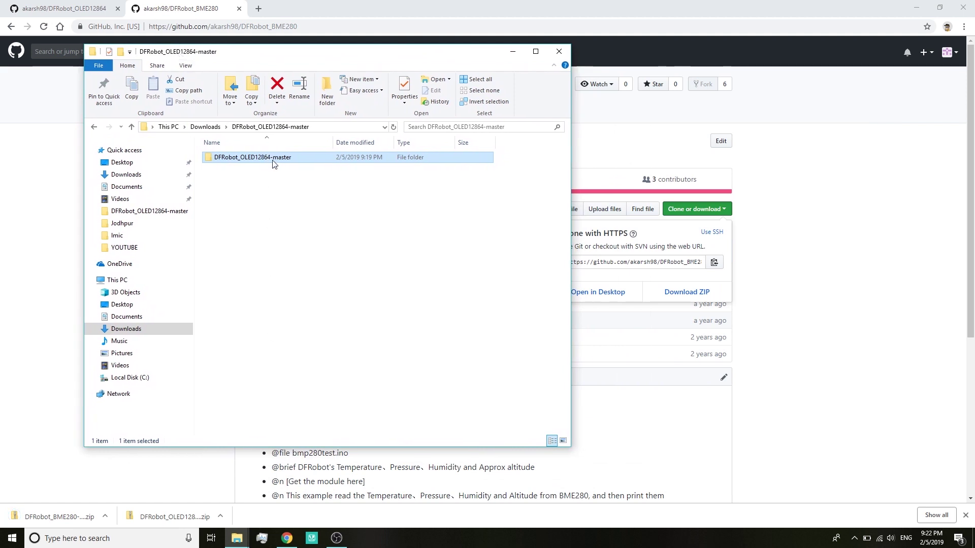
right_click(275, 158)
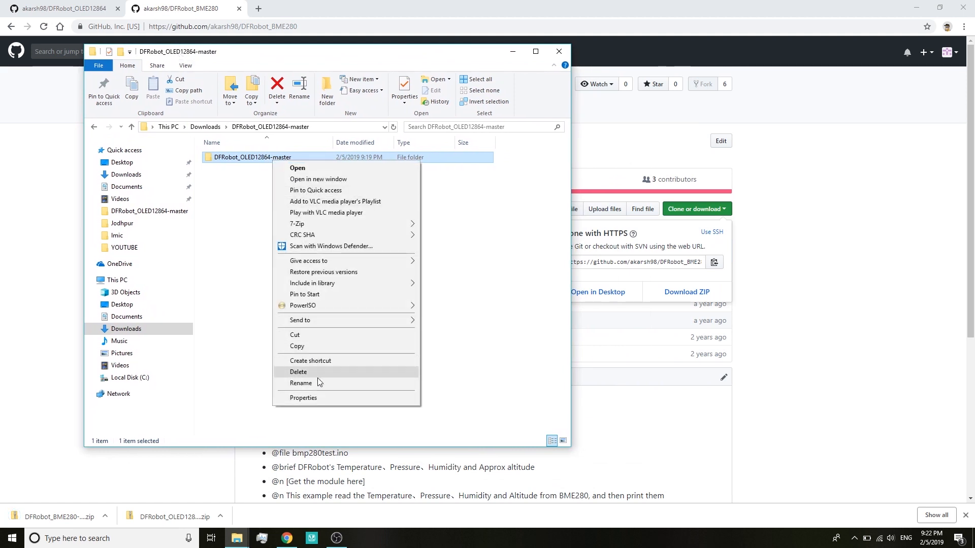
click(300, 383)
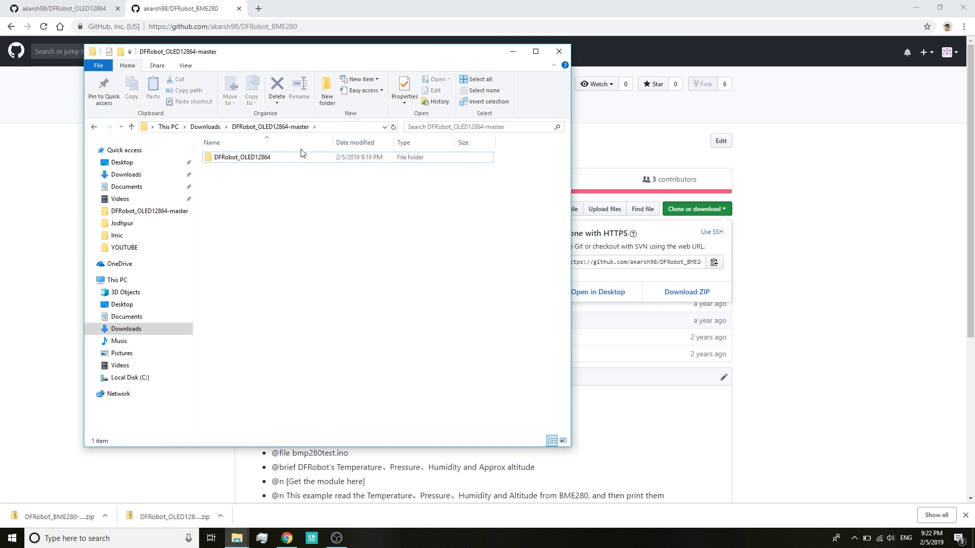
click(237, 157)
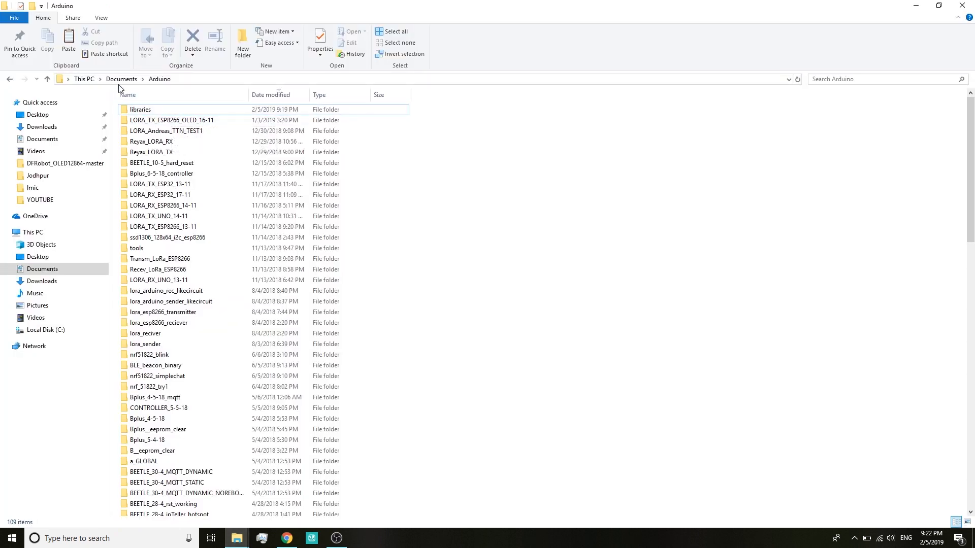
- Paste the DFRobot_OLED12864 folder into Documents > Arduino > libraries
double_click(143, 109)
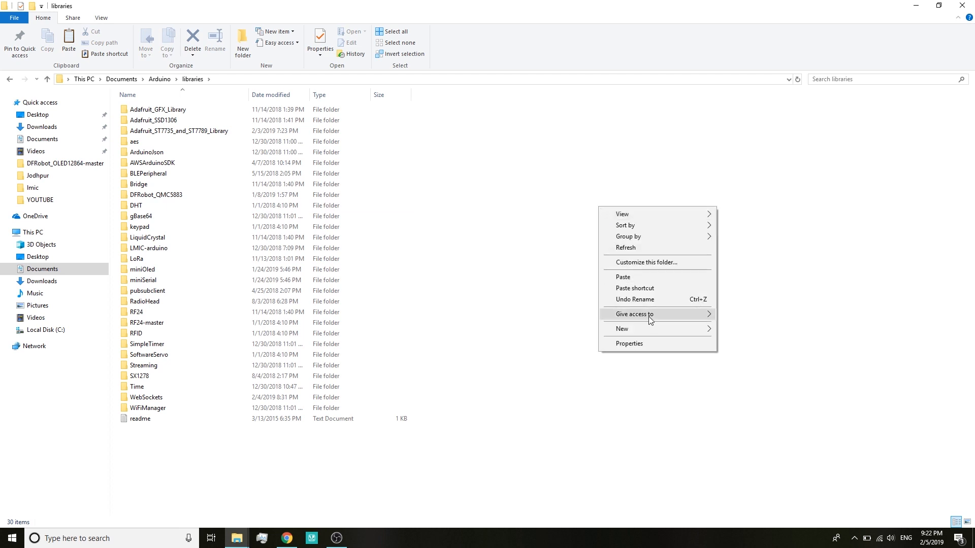
click(644, 286)
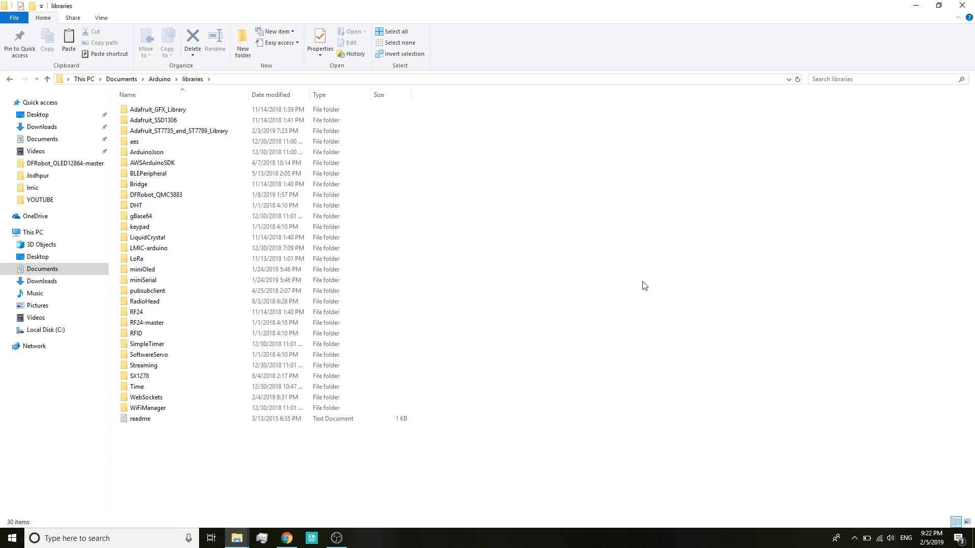
mouse_move(839, 7)
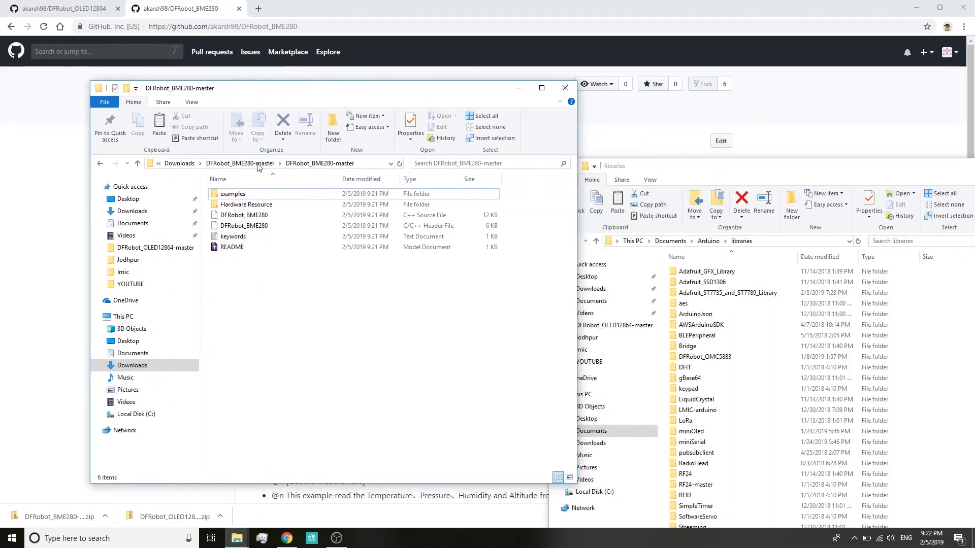
- Rename the inner BME280 folder to DFRobot_BME280 and paste it into libraries
right_click(239, 194)
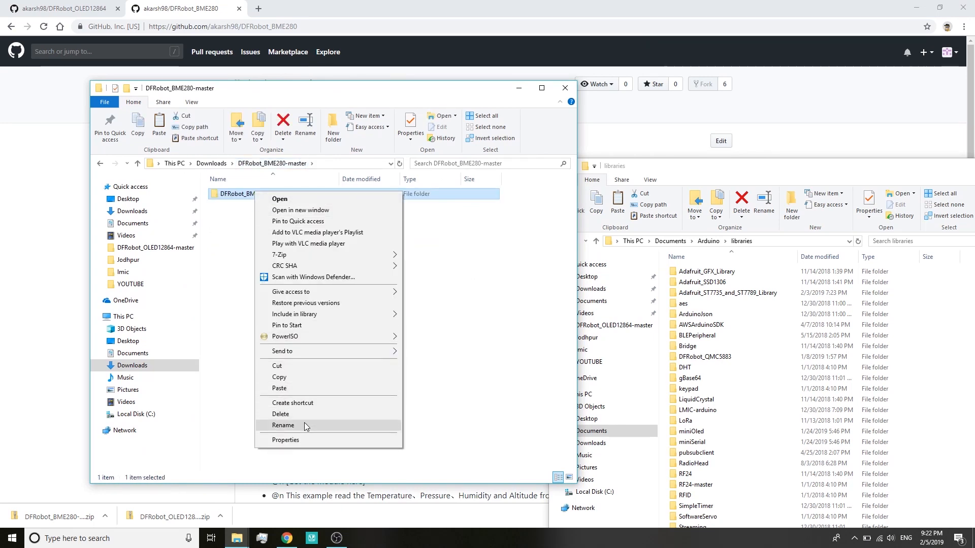
click(282, 426)
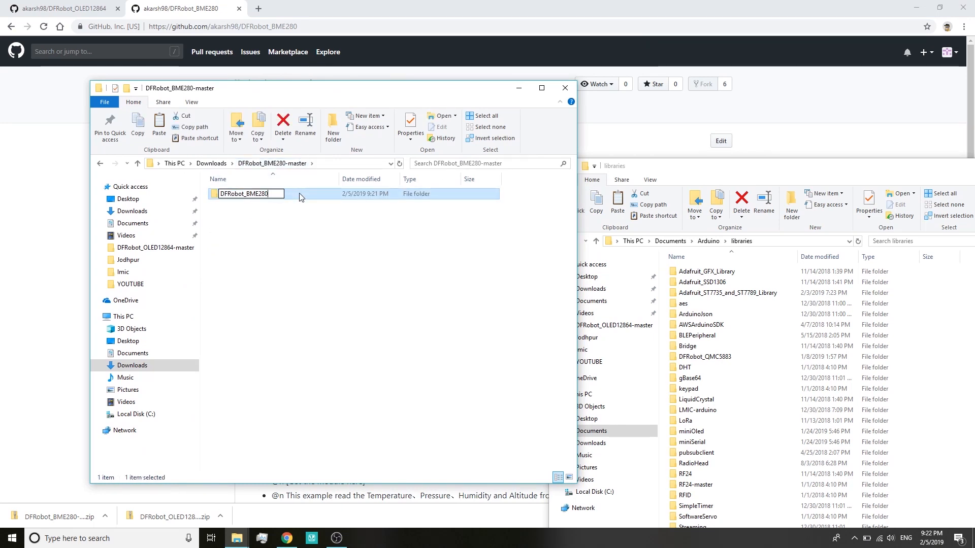
right_click(248, 193)
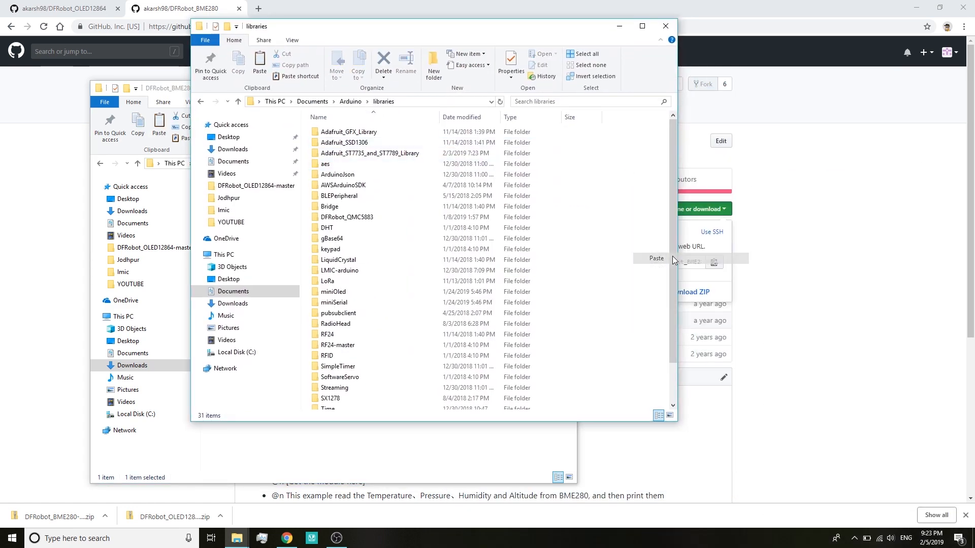
click(656, 258)
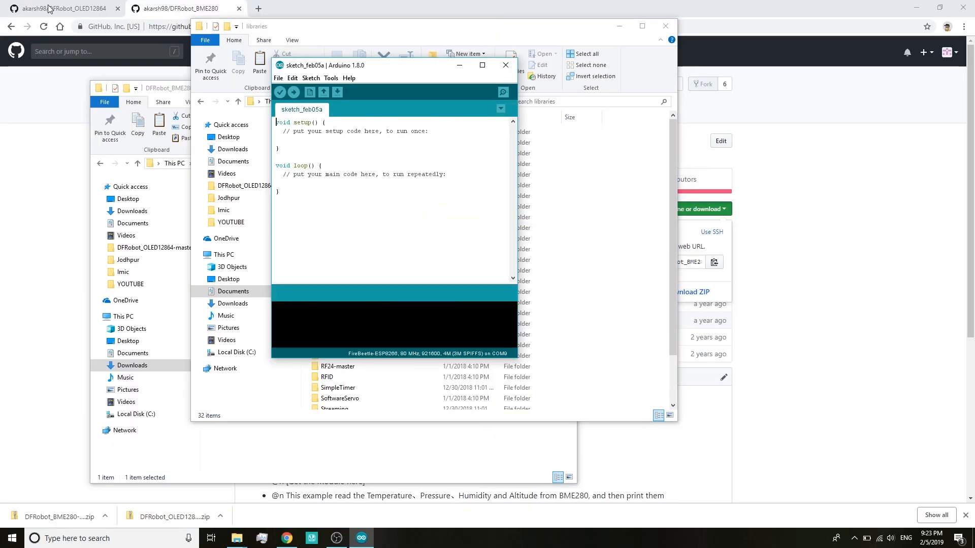
- Maximize Arduino IDE and browse File > Examples to find the DFRobot_OLED12864 examples
click(482, 65)
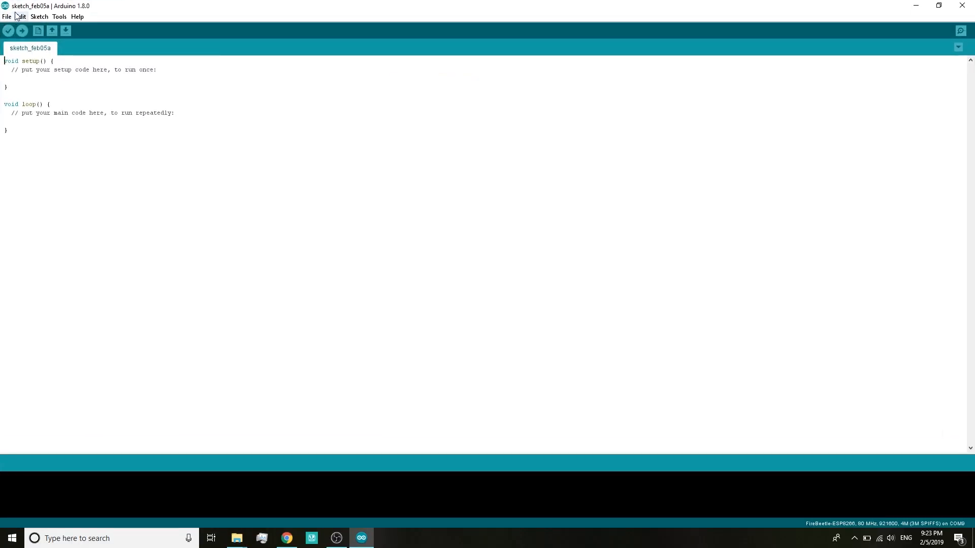
click(7, 17)
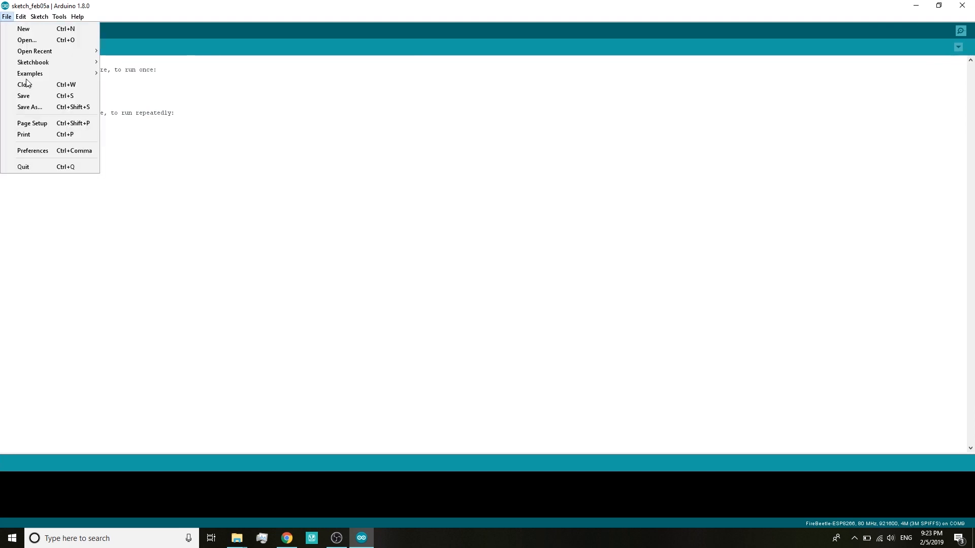
click(30, 74)
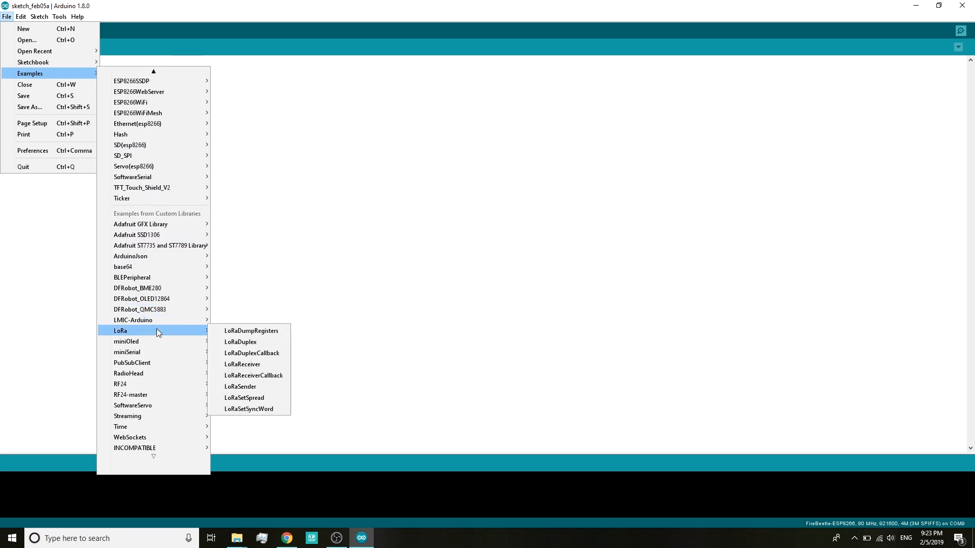
mouse_move(162, 299)
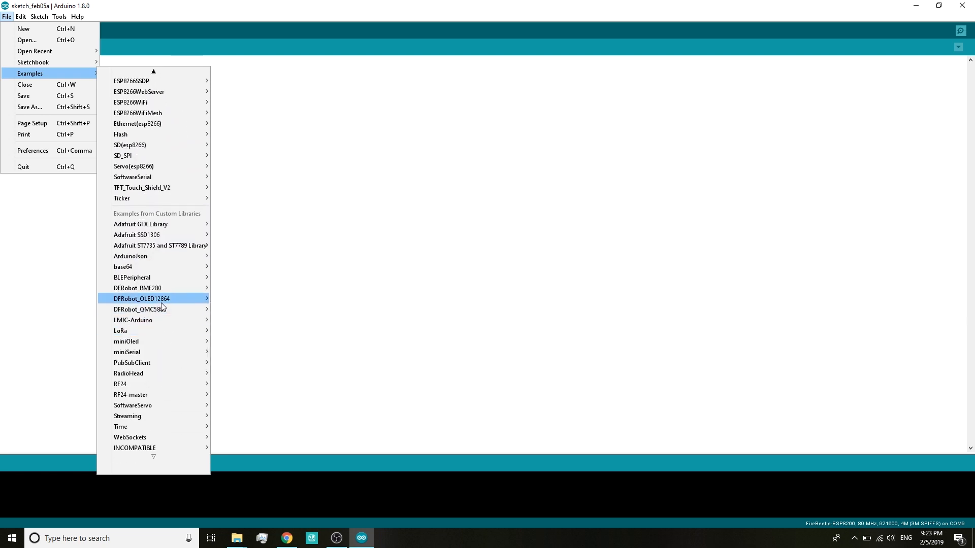
mouse_move(159, 299)
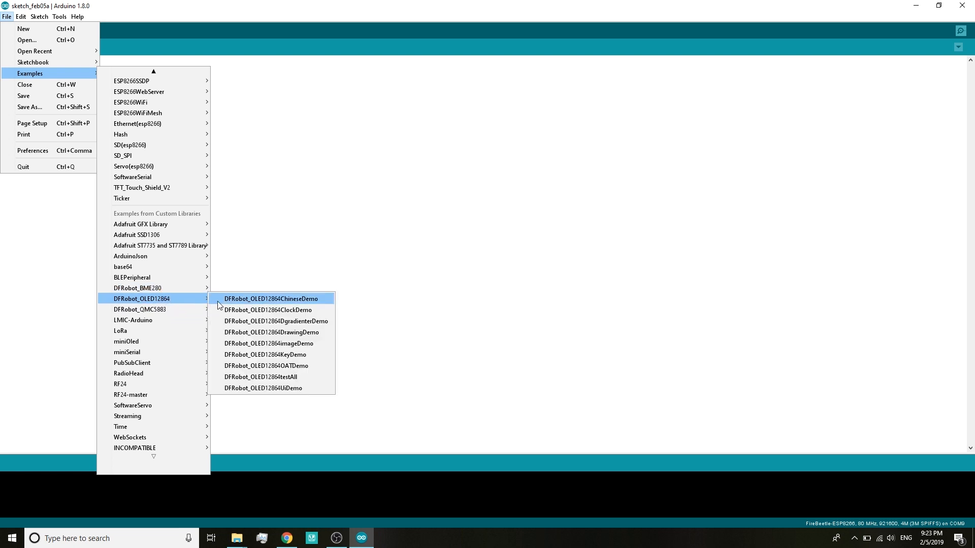
mouse_move(268, 379)
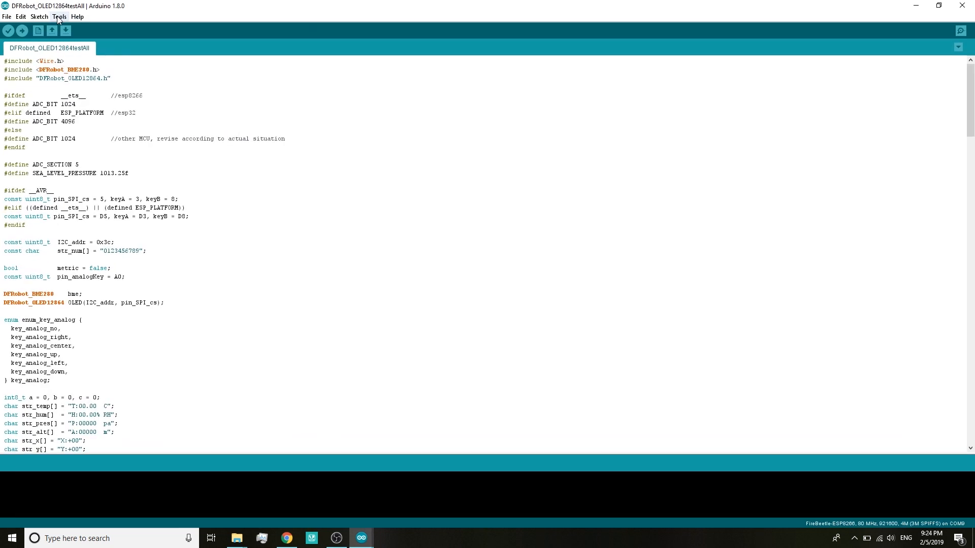
- Confirm board FireBeetle-ESP8266 on port COM9, then upload the testAll sketch
click(58, 17)
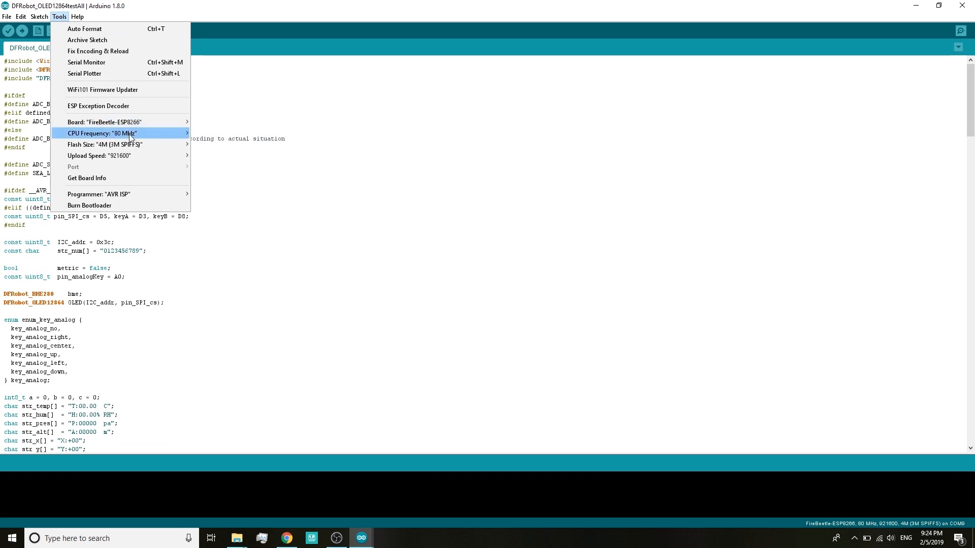
click(117, 122)
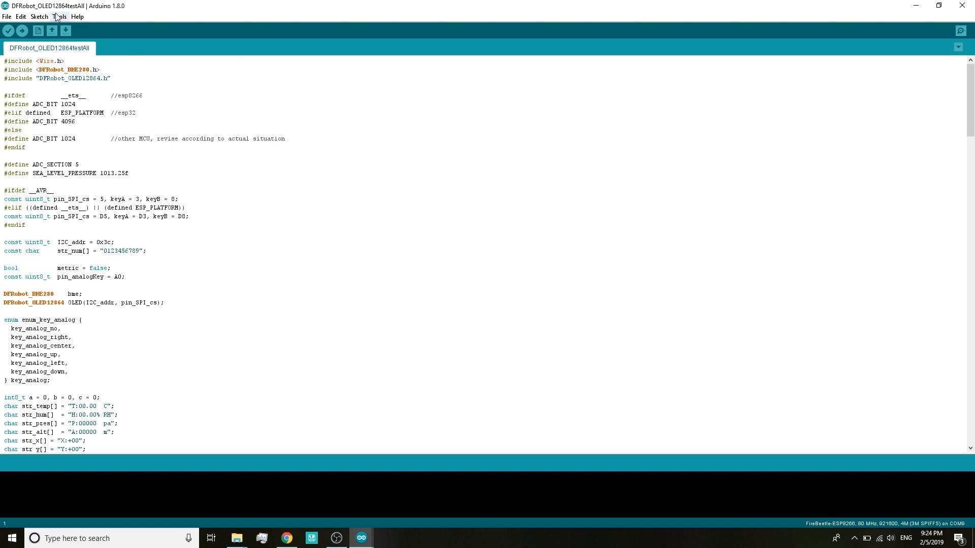
click(58, 17)
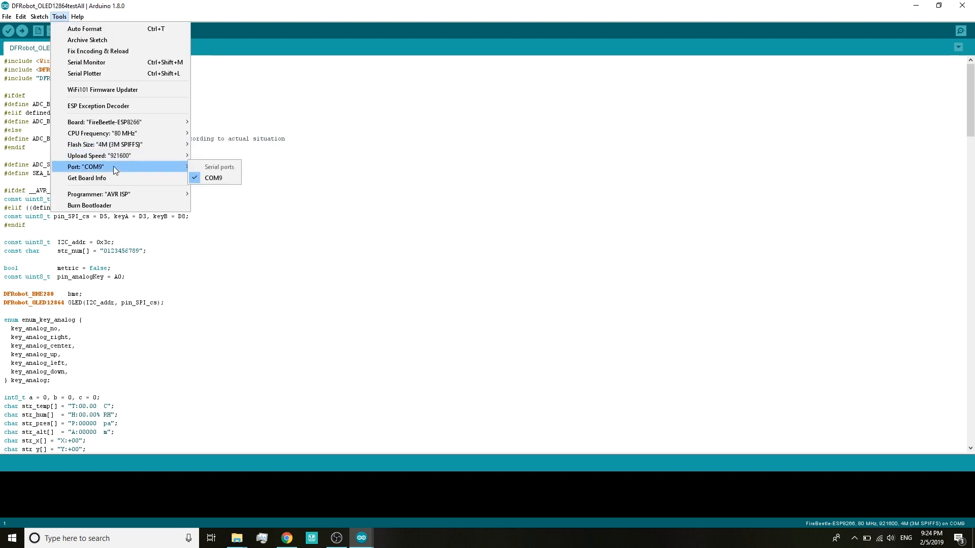
mouse_move(198, 176)
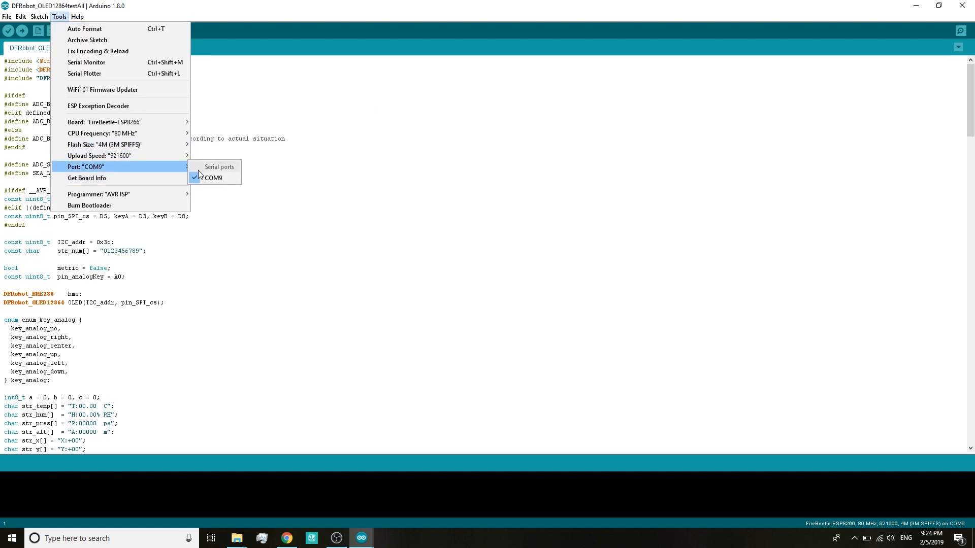
click(20, 31)
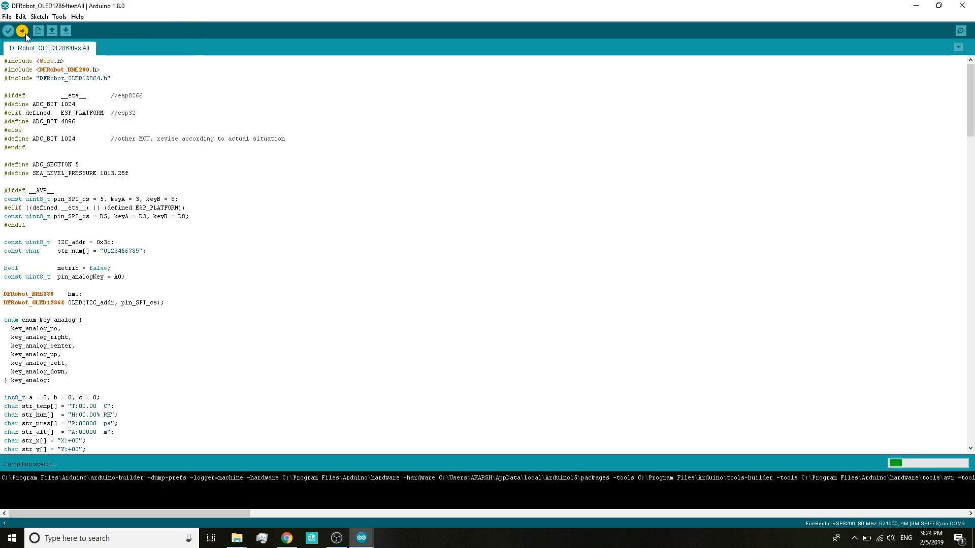